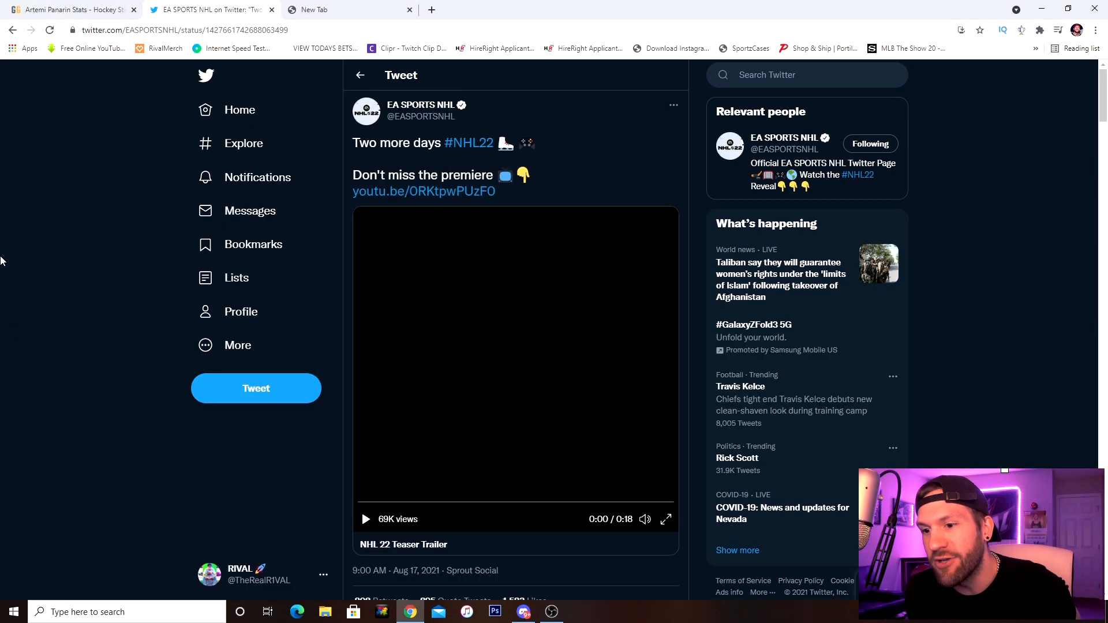
{"action": "mouse_move", "coordinate": [209, 522]}
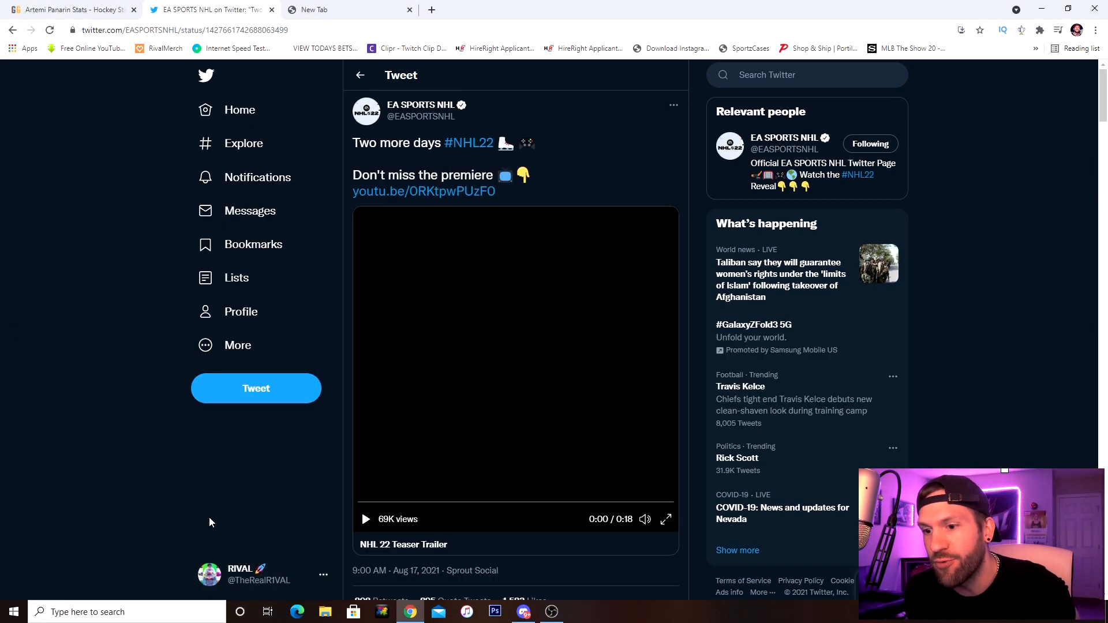
{"action": "mouse_move", "coordinate": [198, 511]}
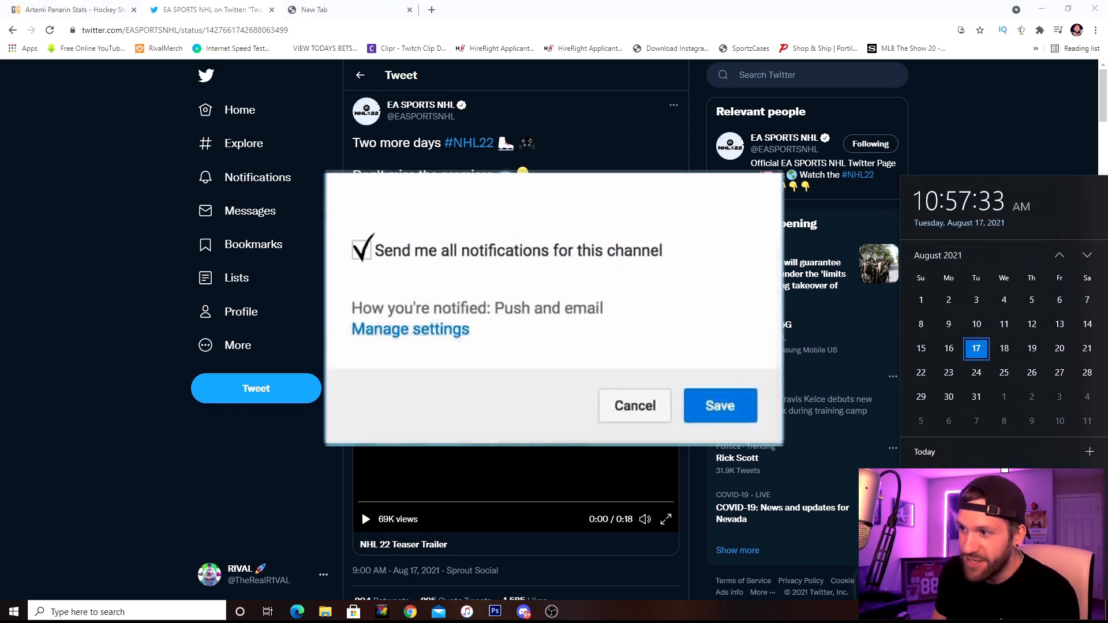
Close the calendar panel, play the NHL 22 teaser, and scrub back to the skate at 0:11
{"action": "left_click", "coordinate": [720, 405]}
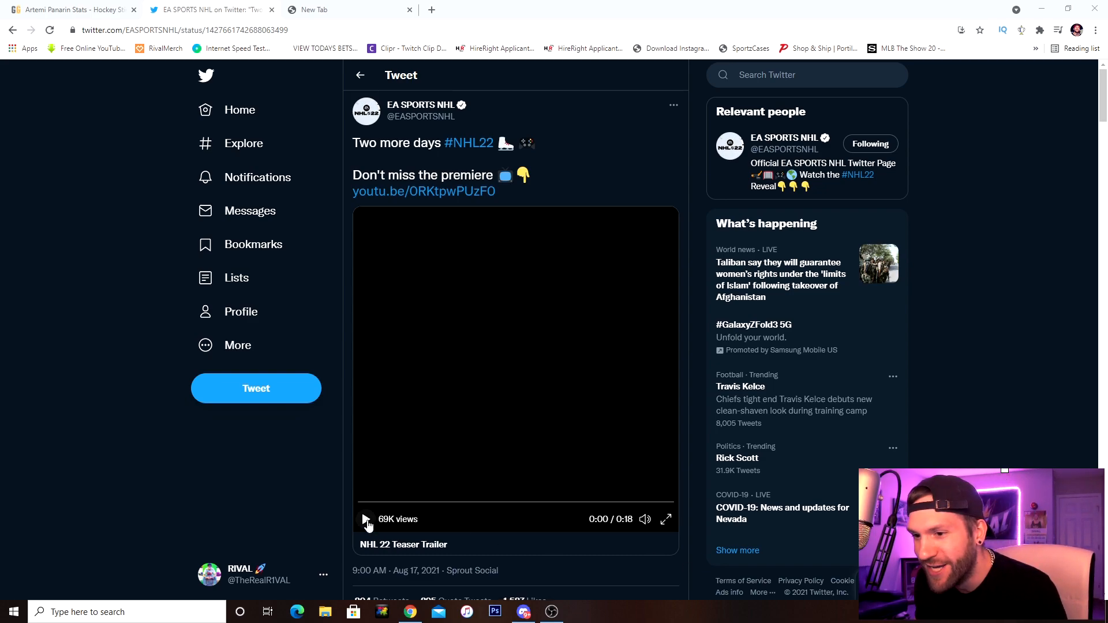
{"action": "left_click", "coordinate": [366, 519]}
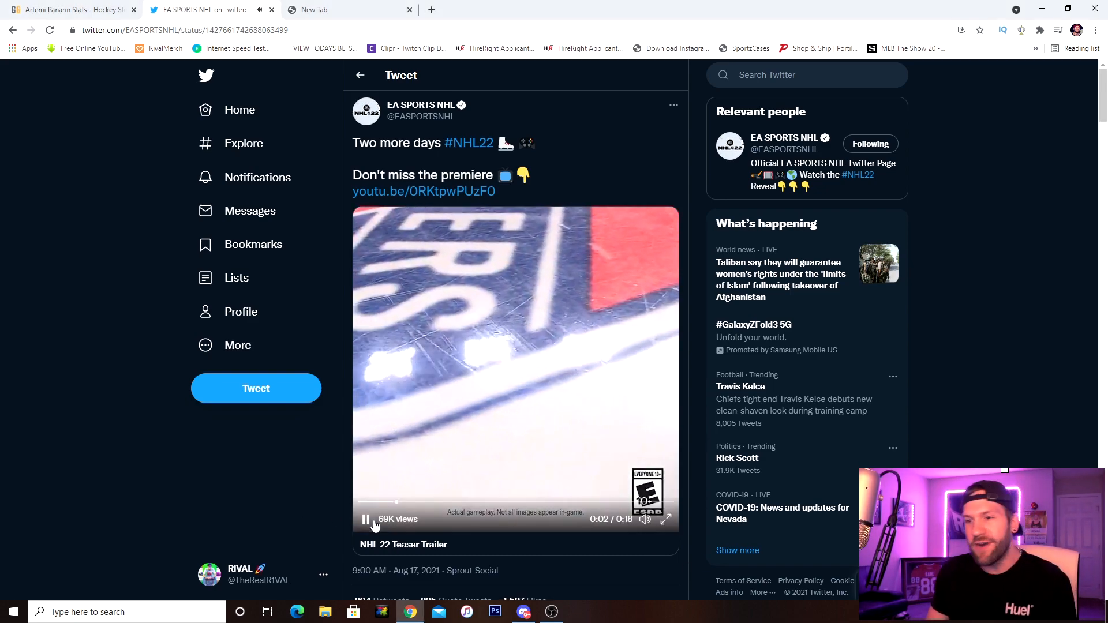
{"action": "left_click", "coordinate": [367, 519]}
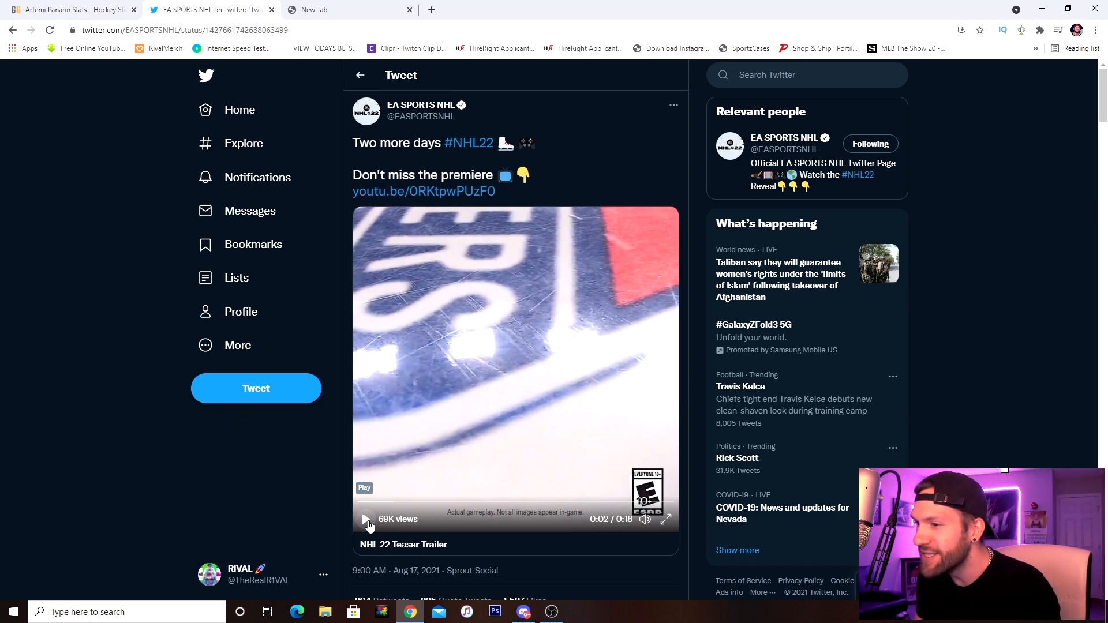
{"action": "left_click", "coordinate": [365, 520]}
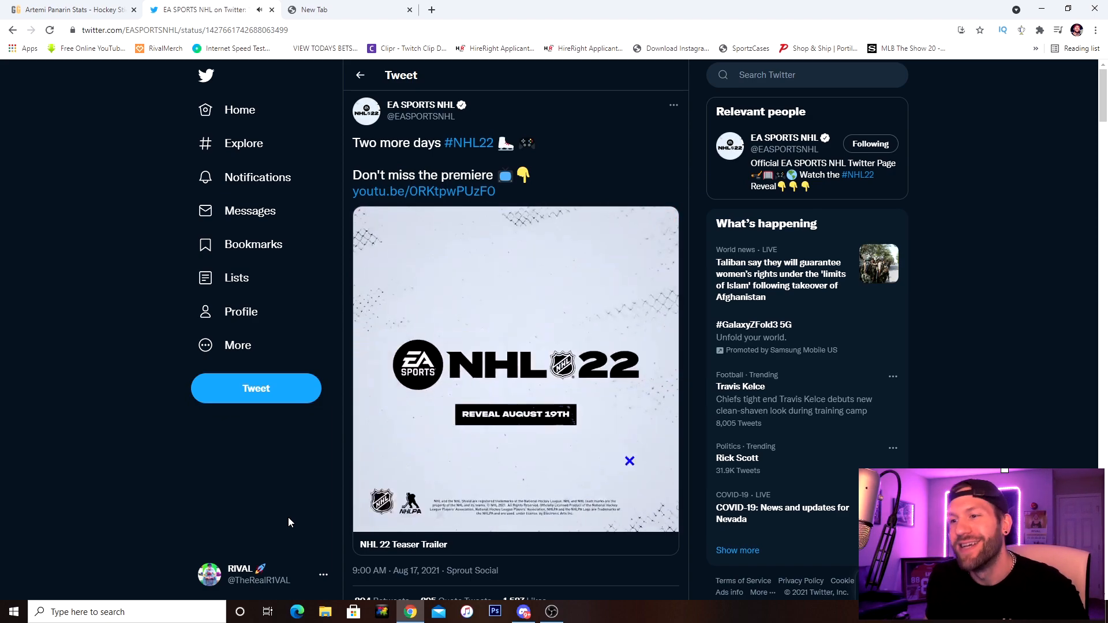
{"action": "left_click", "coordinate": [516, 364]}
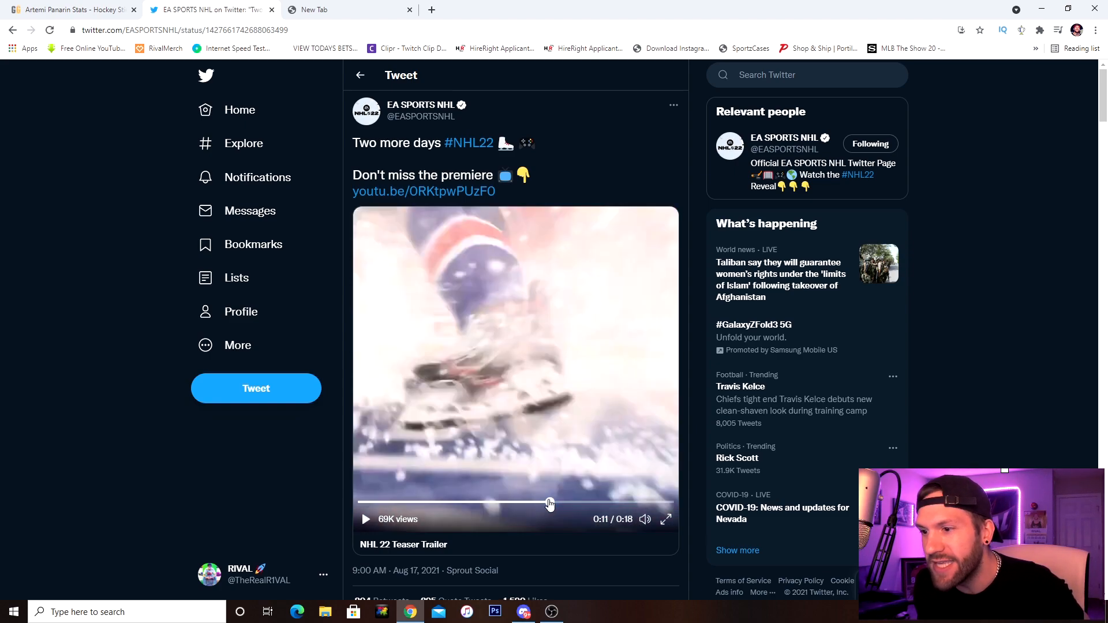
Replay the teaser around the skate moment and freeze it at 0:10 on the skate
{"action": "left_click", "coordinate": [366, 519]}
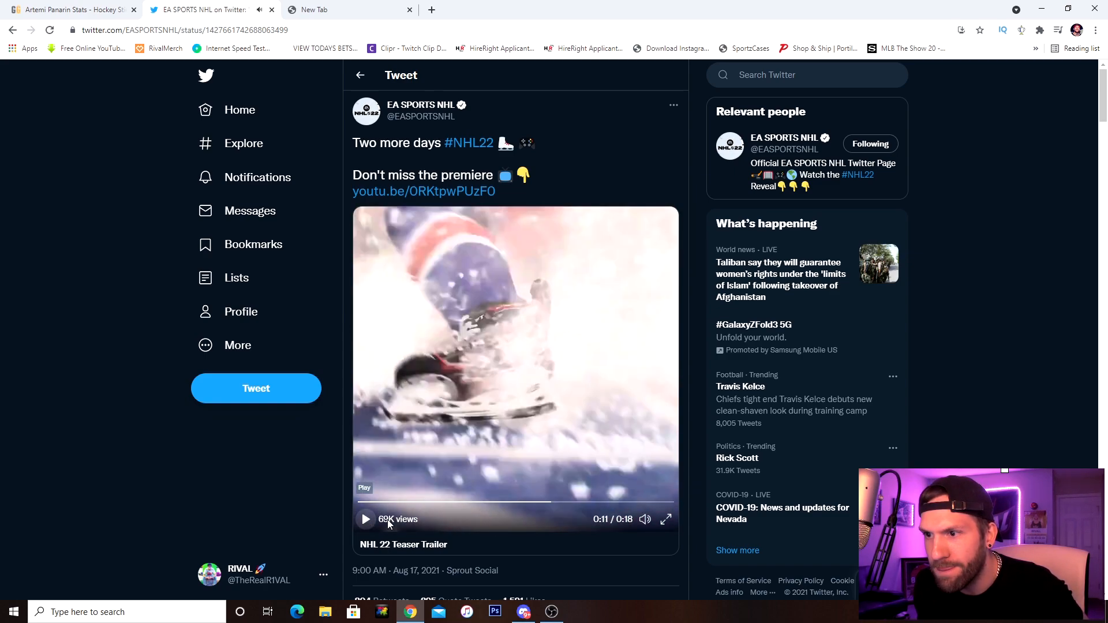
{"action": "left_click", "coordinate": [365, 519]}
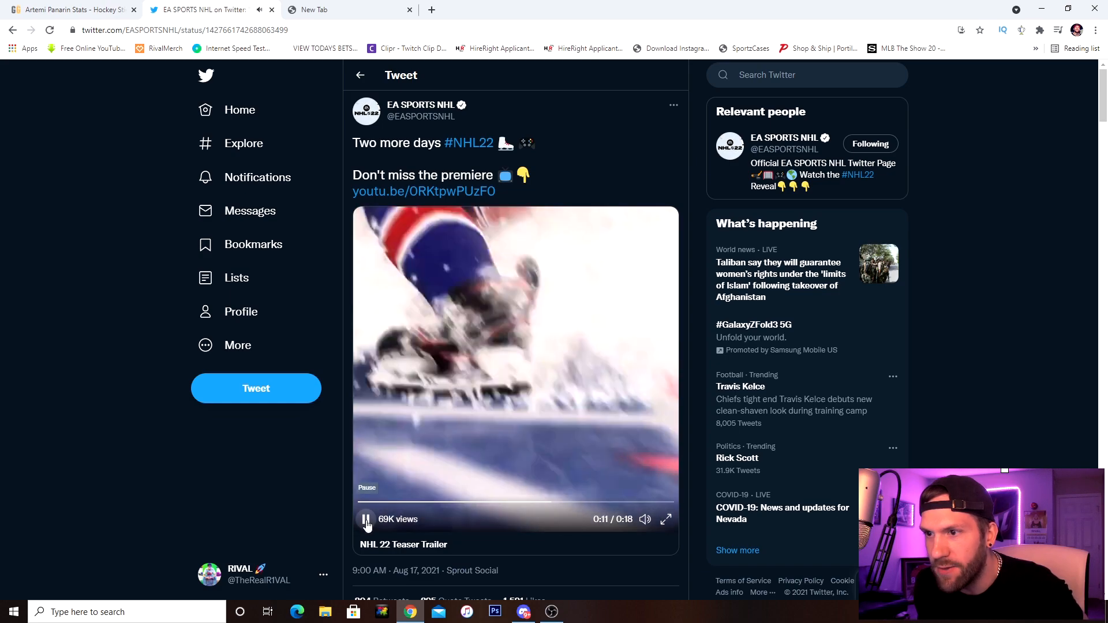
{"action": "left_click", "coordinate": [366, 519]}
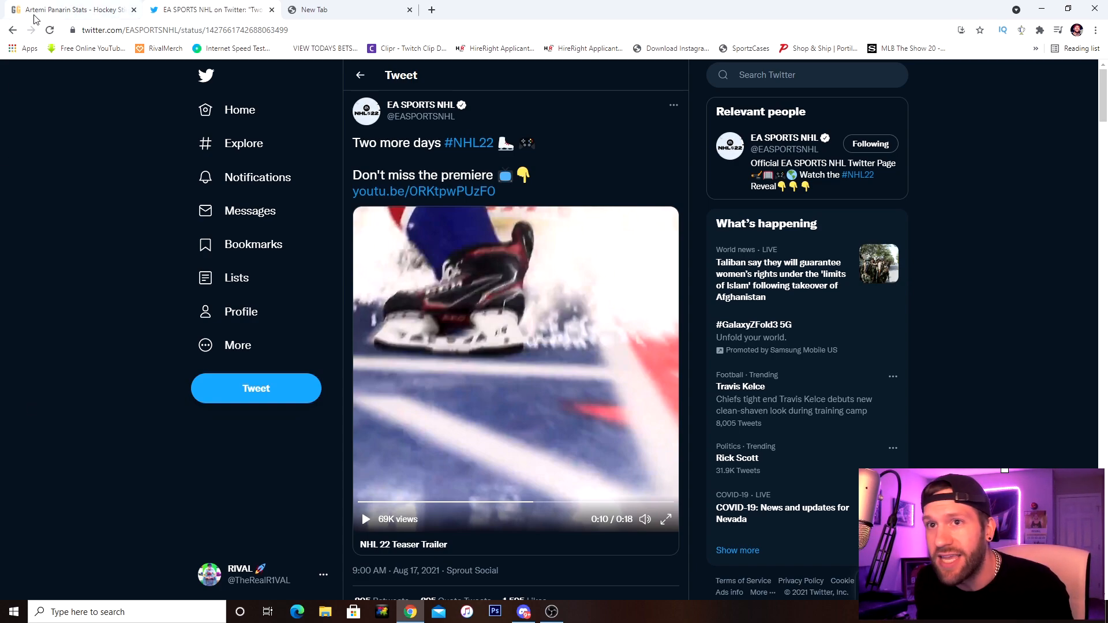
Open Artemi Panarin's CCM Jetspeed FT2 skates page on GearGeek, then return to the teaser tweet
{"action": "left_click", "coordinate": [71, 10]}
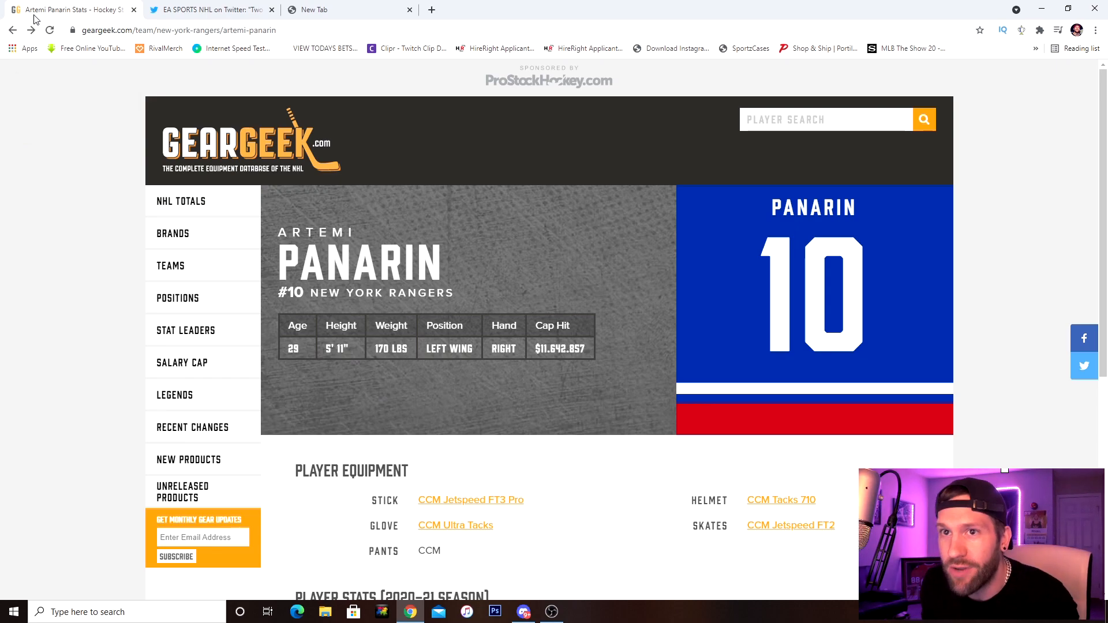
{"action": "scroll", "scroll_direction": "down", "scroll_amount": 3}
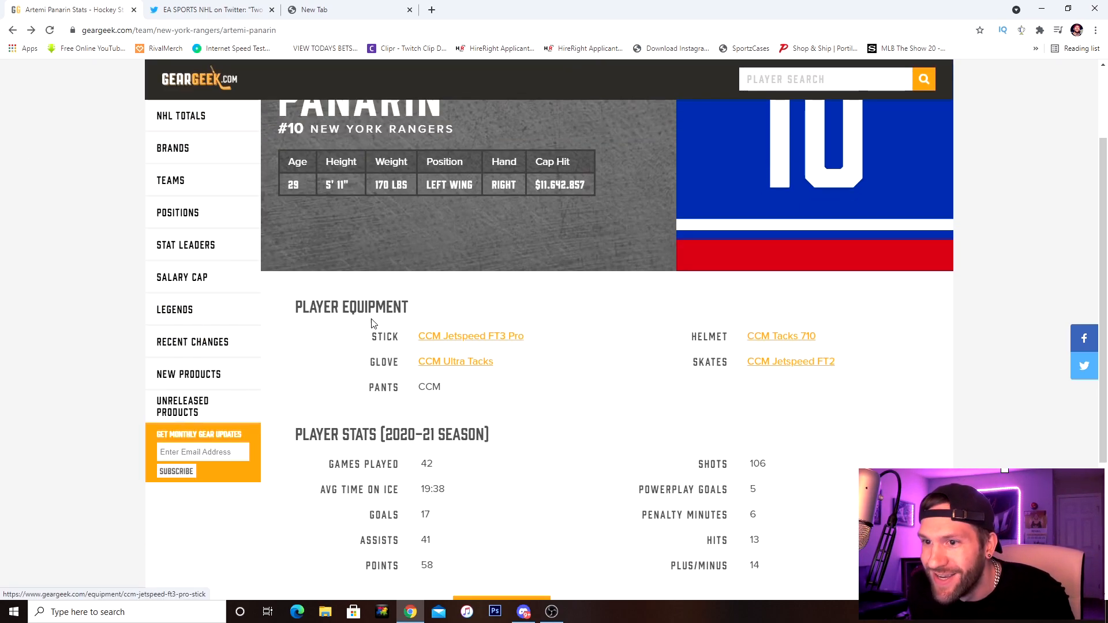
{"action": "left_click", "coordinate": [790, 361]}
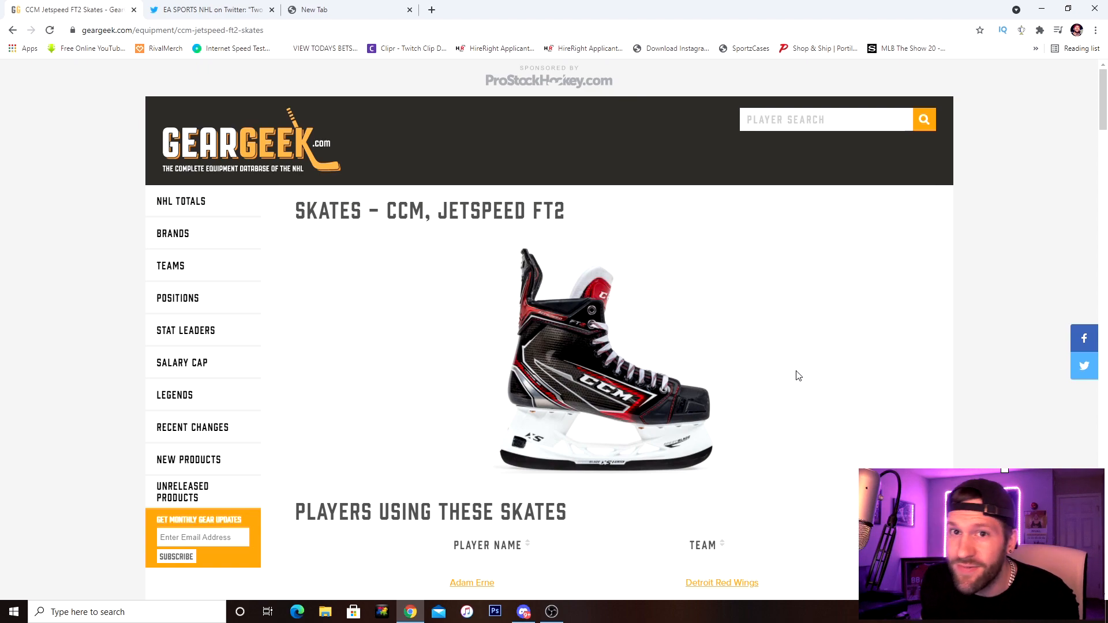
{"action": "left_click", "coordinate": [208, 9]}
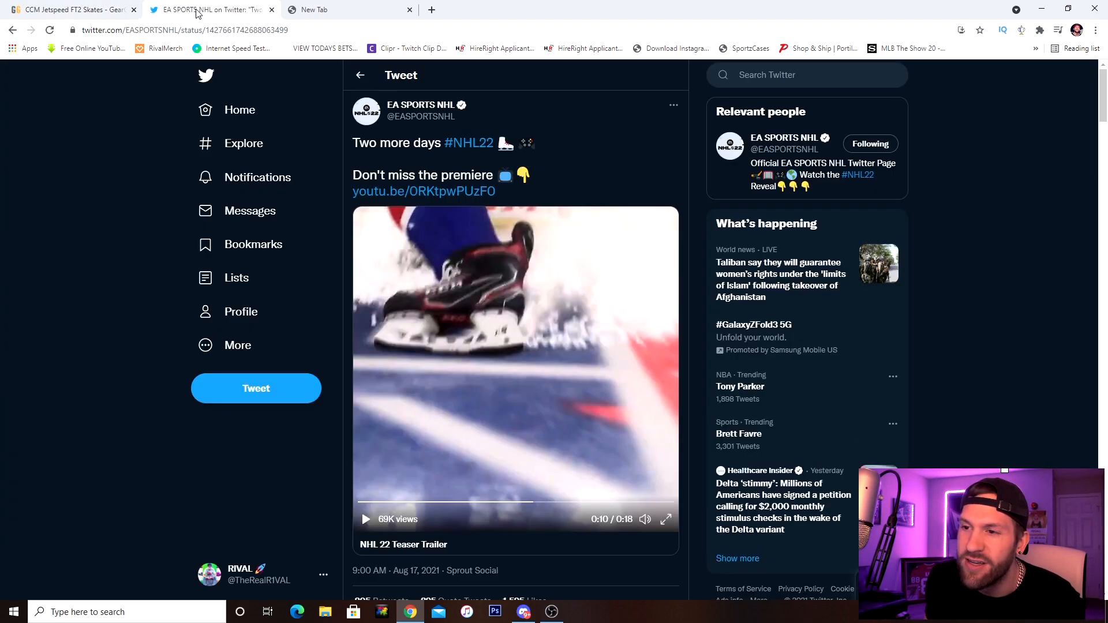
Back on GearGeek, open Adam Fox's Bauer Supreme 2S Pro skates page
{"action": "left_click", "coordinate": [67, 9]}
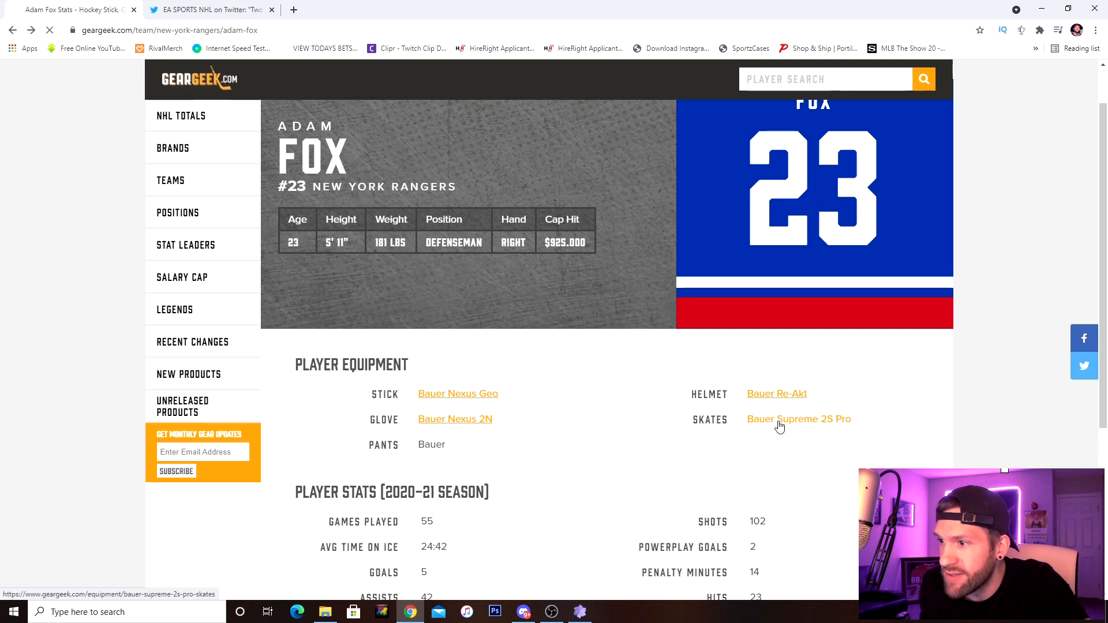
{"action": "left_click", "coordinate": [799, 419]}
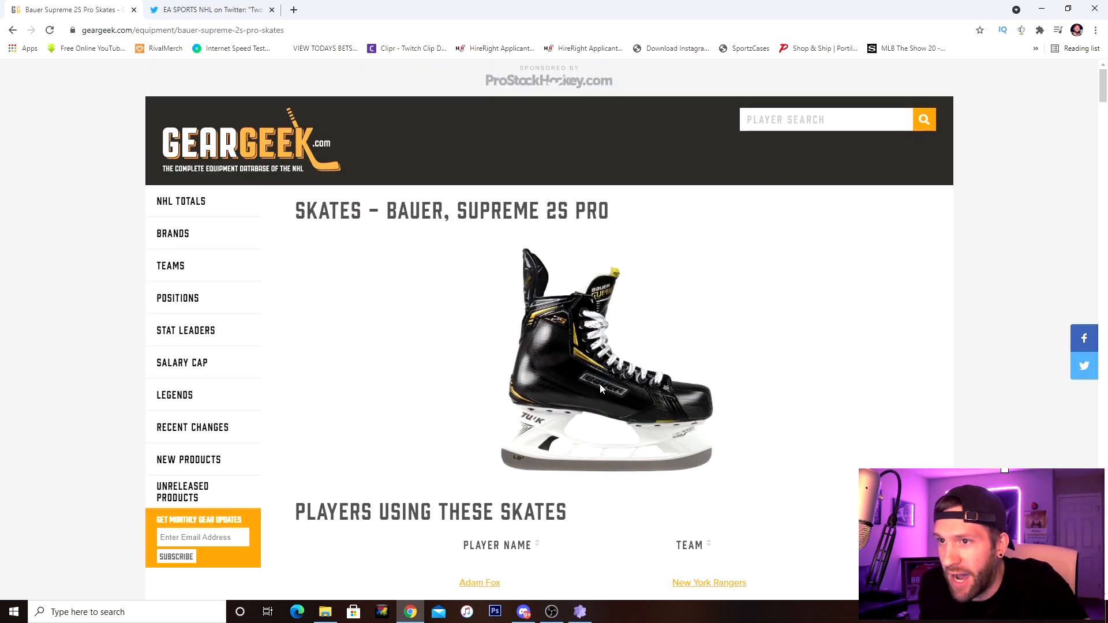
{"action": "mouse_move", "coordinate": [658, 352]}
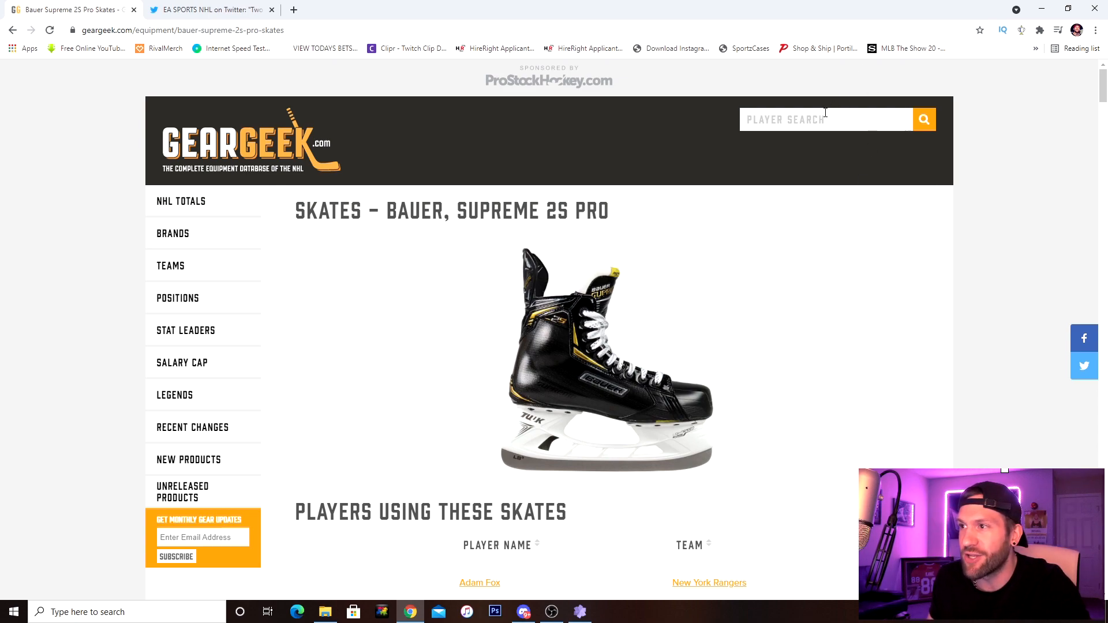
{"action": "type", "text": "mika zib"}
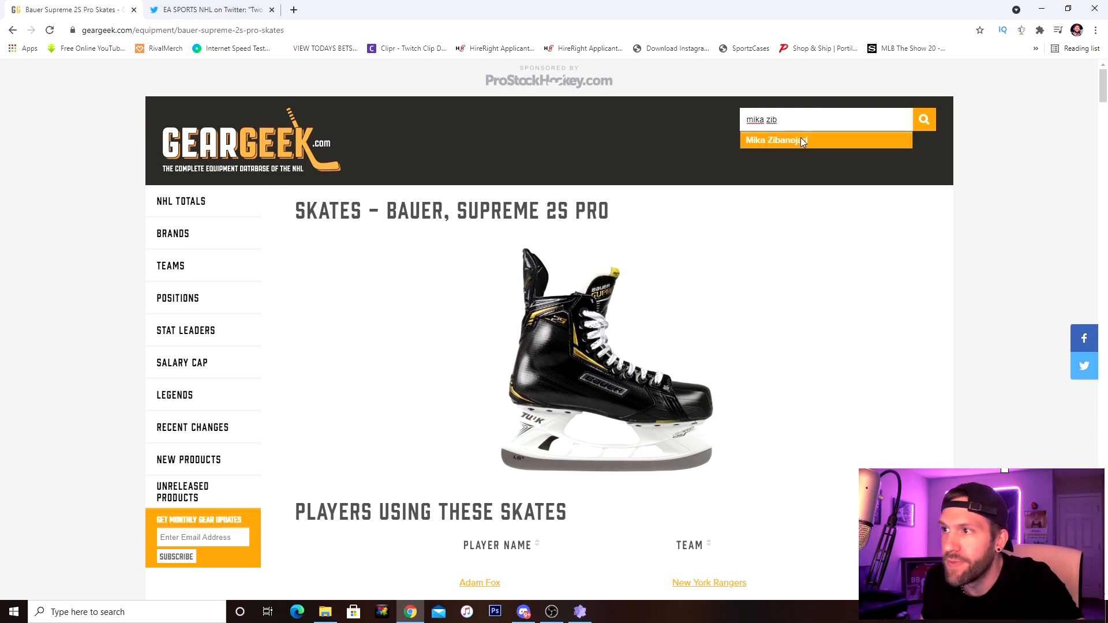
{"action": "left_click", "coordinate": [774, 139]}
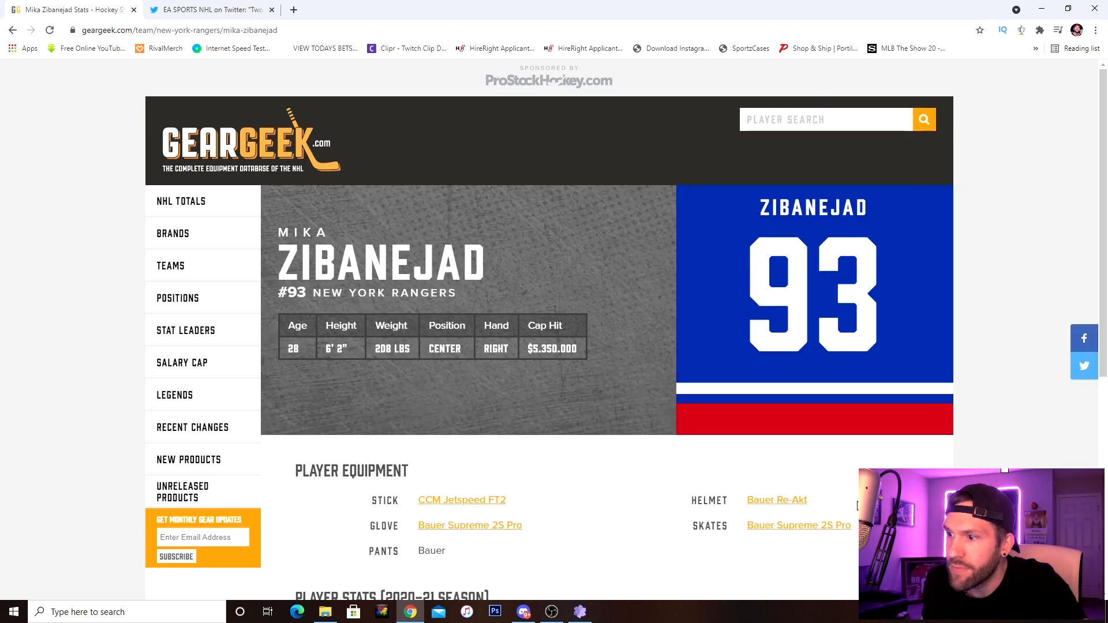
{"action": "left_click", "coordinate": [799, 526]}
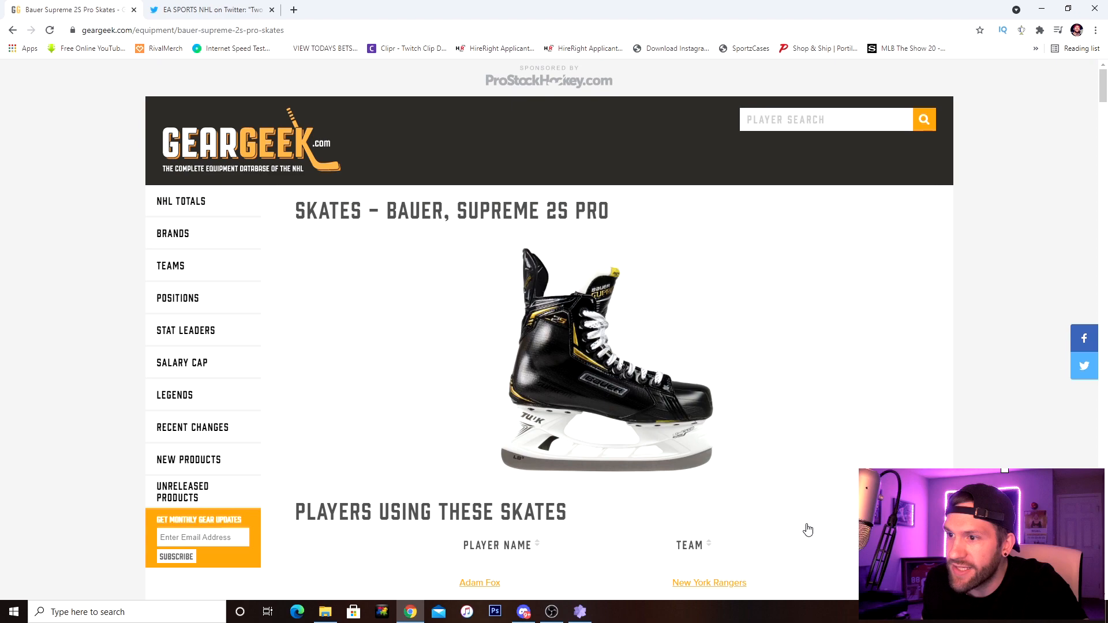
{"action": "scroll", "scroll_direction": "down", "scroll_amount": 3}
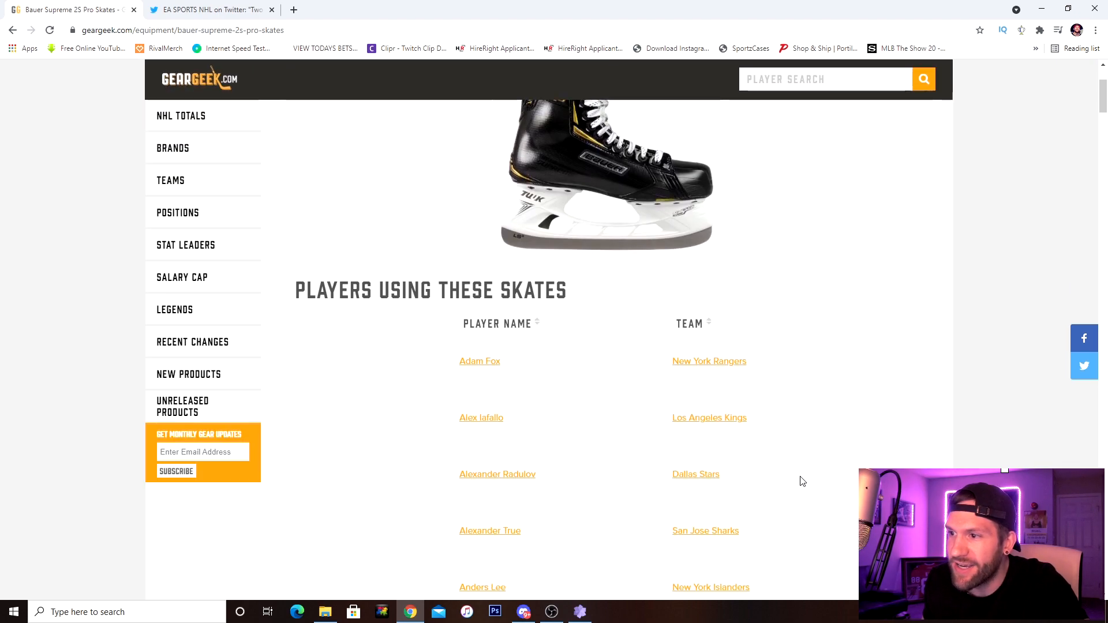